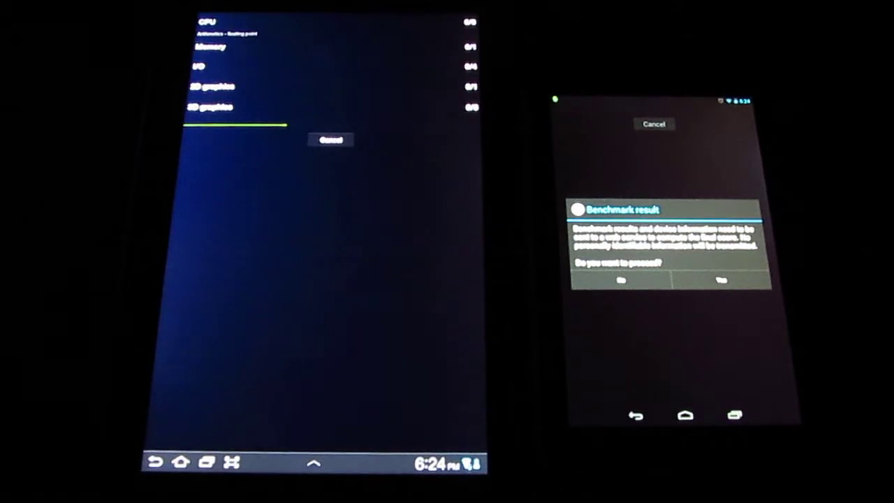
Confirm sending the Galaxy Nexus benchmark results to get its score chart
click(721, 278)
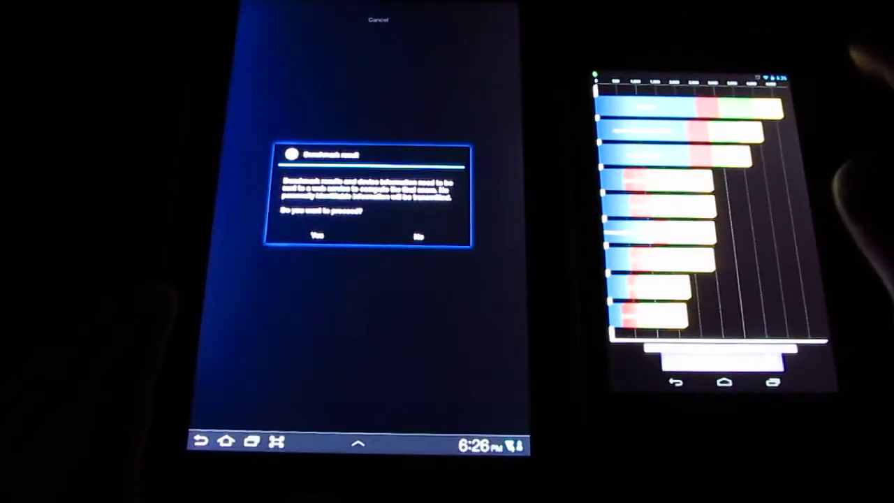
Confirm sending the Galaxy Tab's finished benchmark results from its result dialog
click(316, 235)
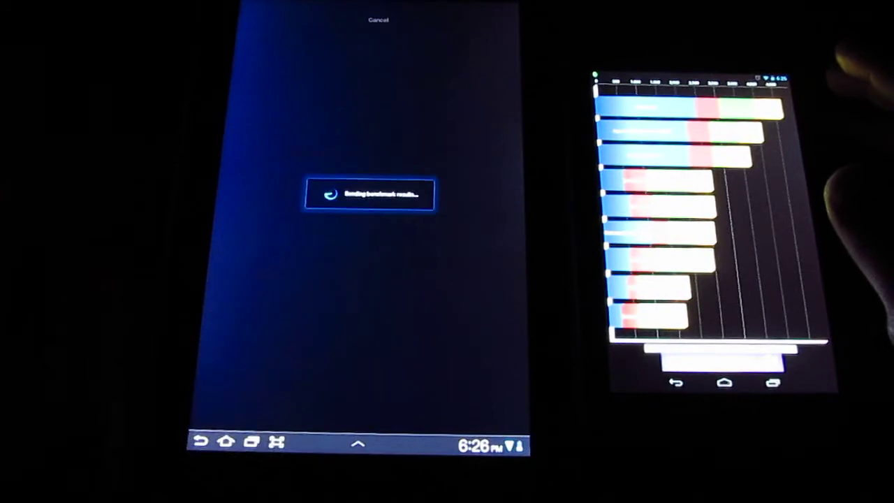